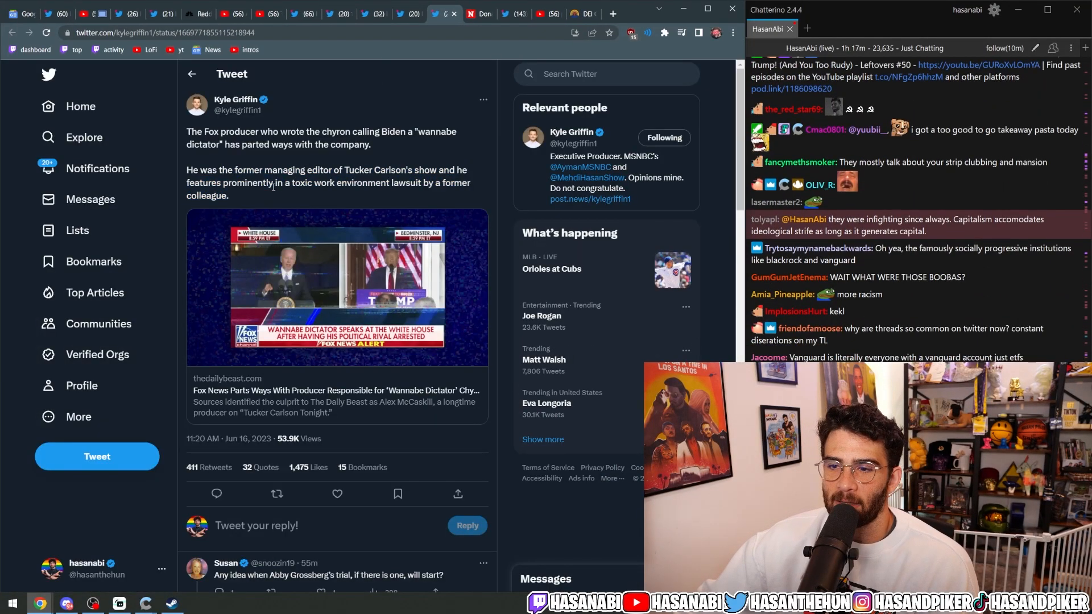
Highlight the tweet's Tucker Carlson role paragraph, then open the linked Daily Beast article.
left_click_drag(187, 169, 228, 195)
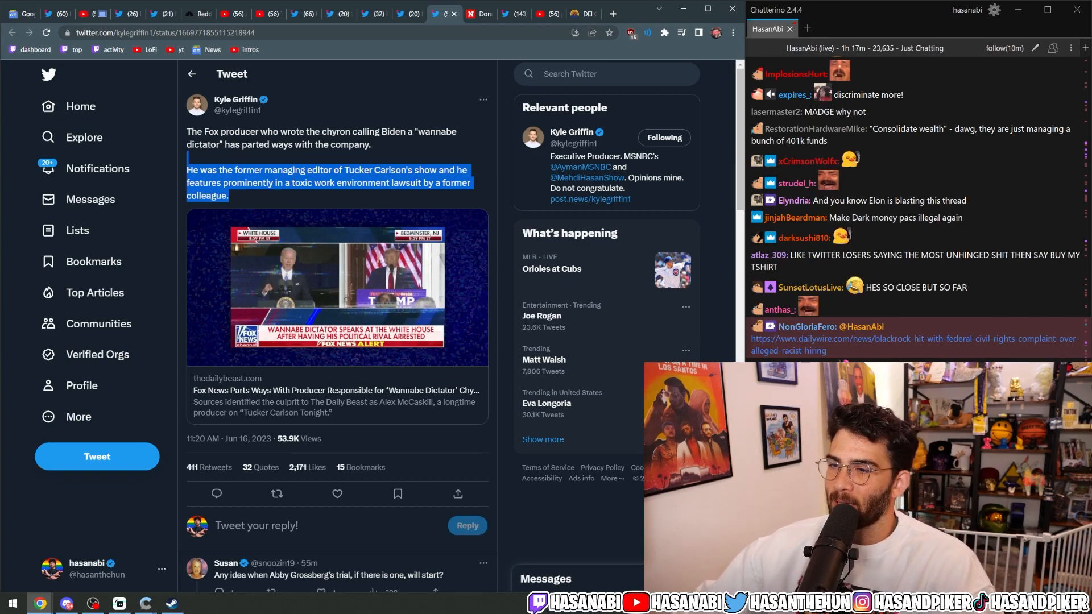
scroll("down", 3)
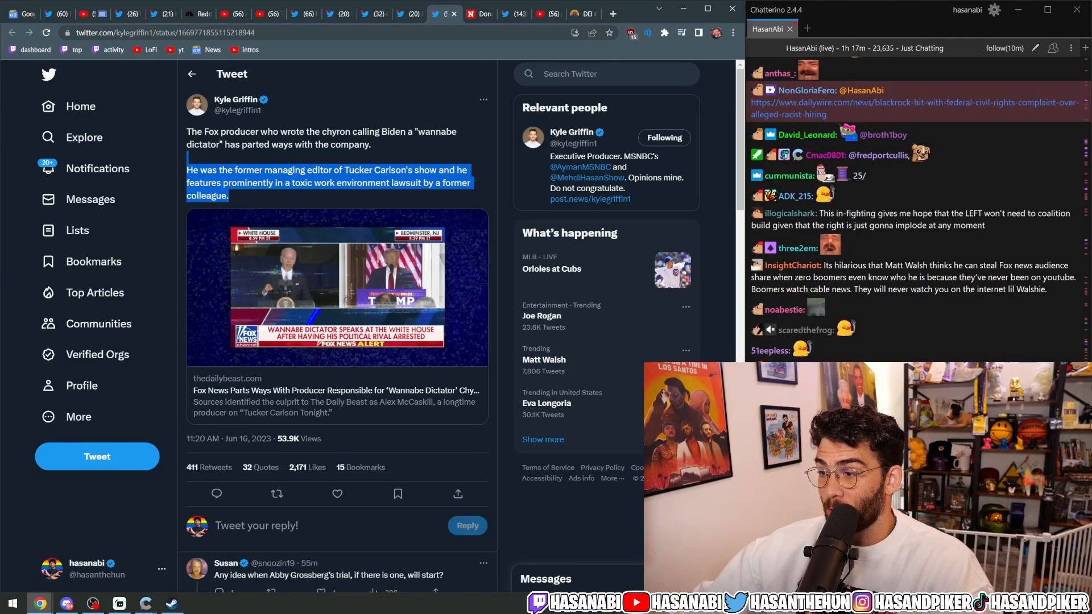
scroll("down", 3)
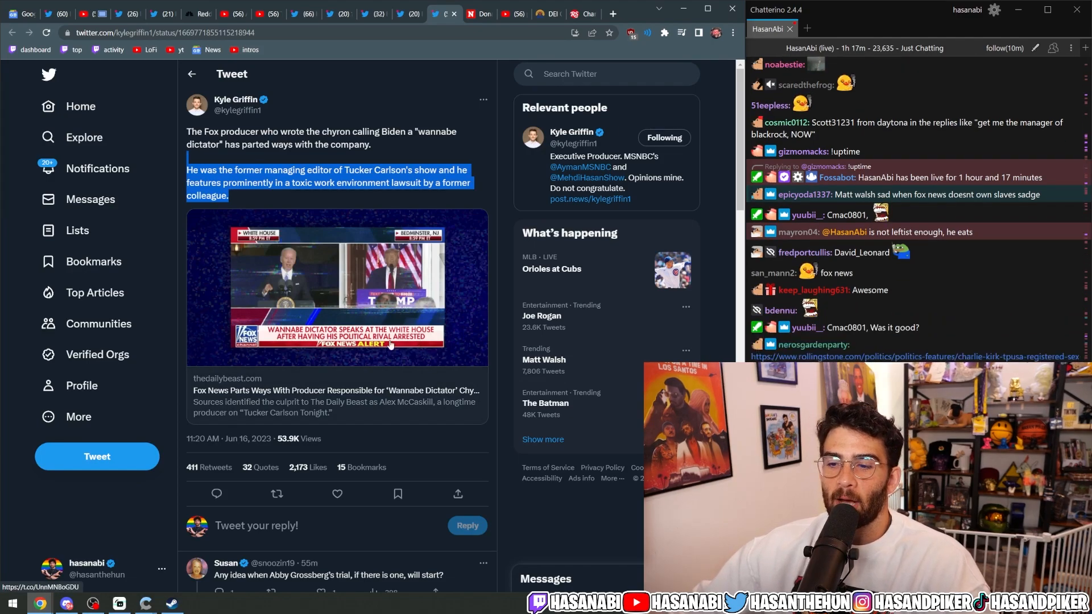
scroll("down", 3)
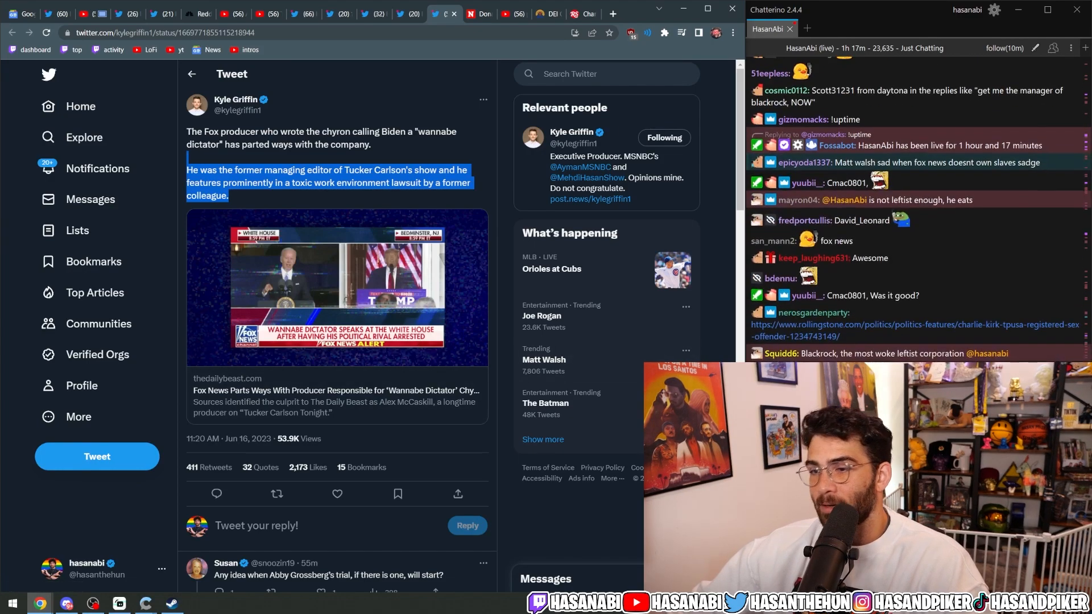
scroll("down", 3)
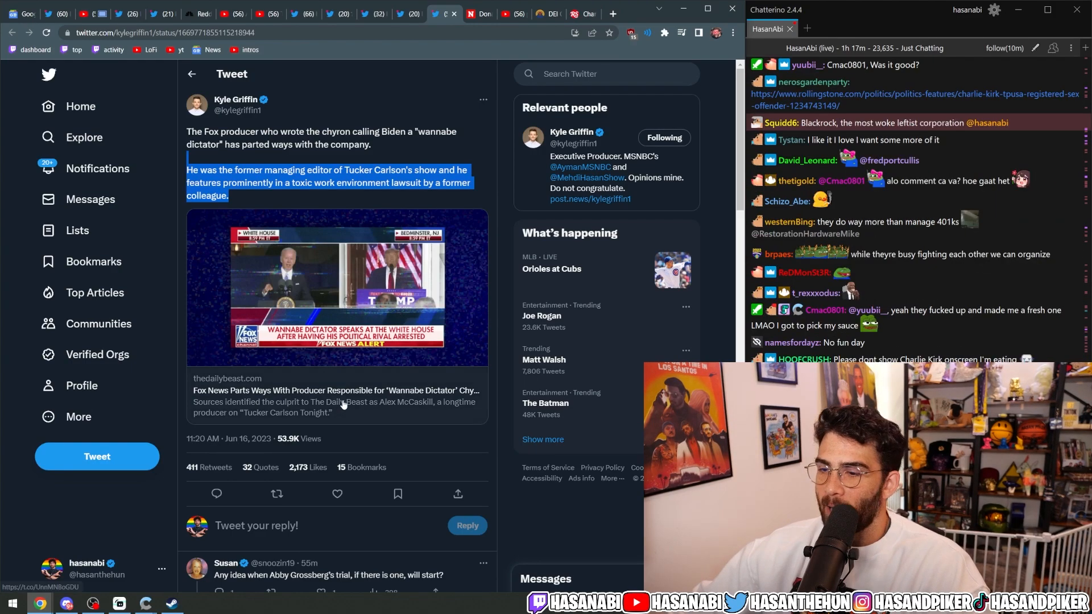
left_click(336, 390)
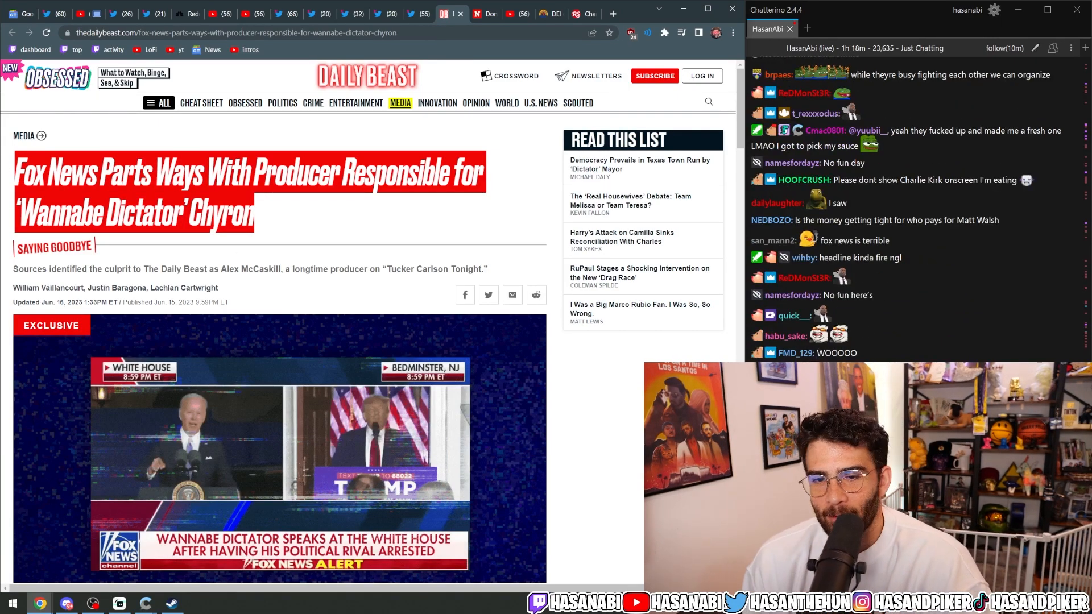
scroll("down", 3)
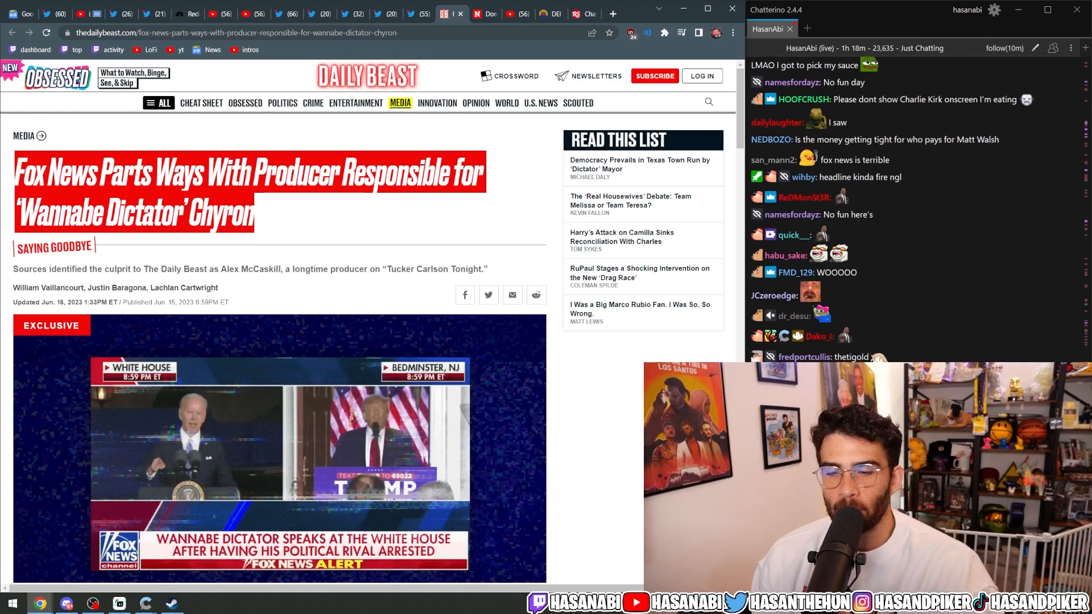
scroll("down", 3)
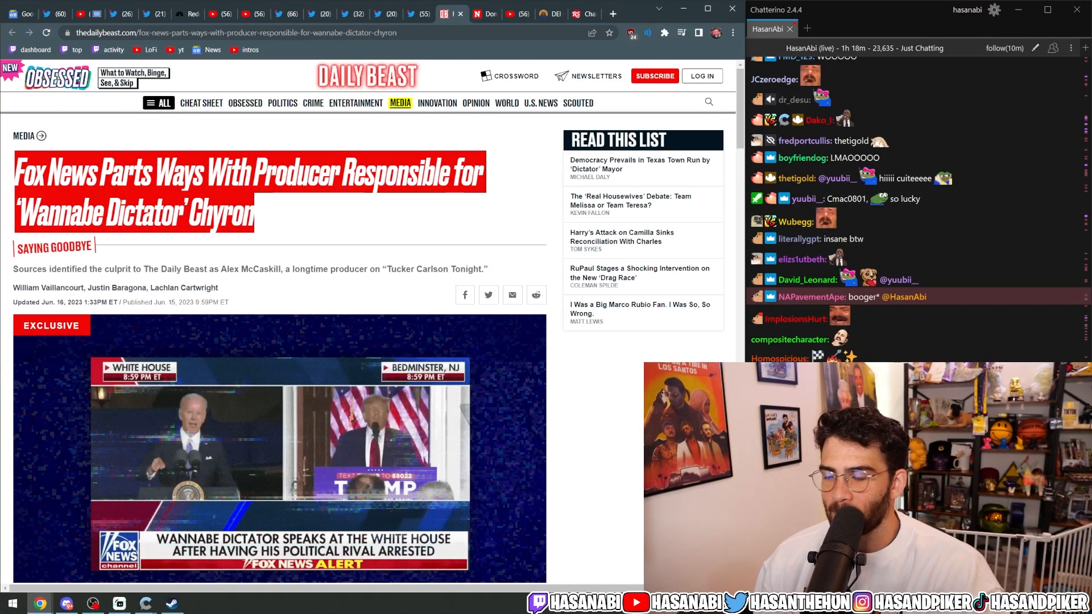
scroll("down", 3)
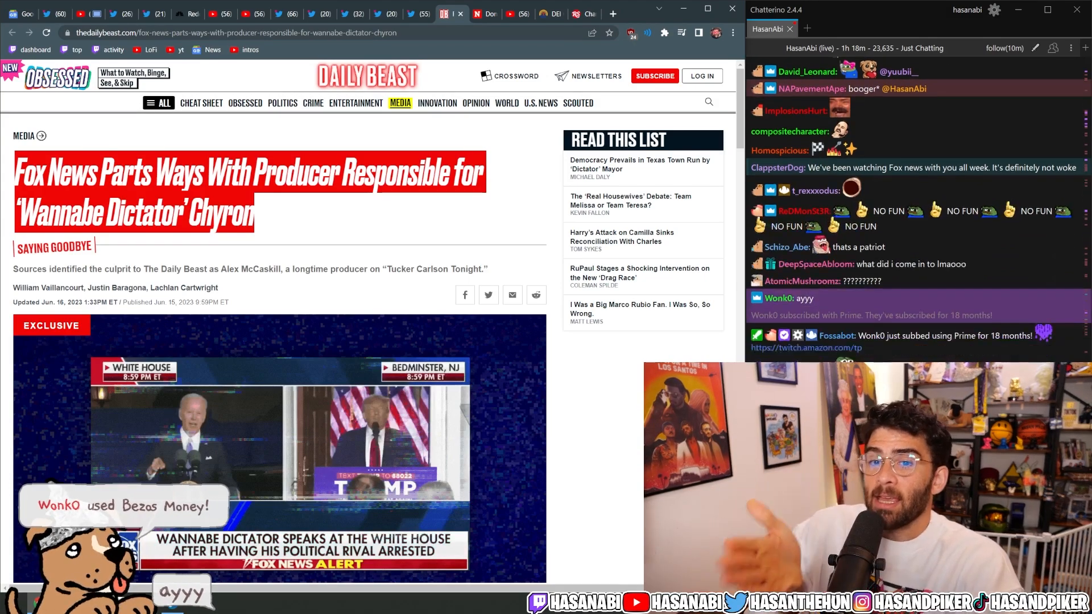
scroll("down", 3)
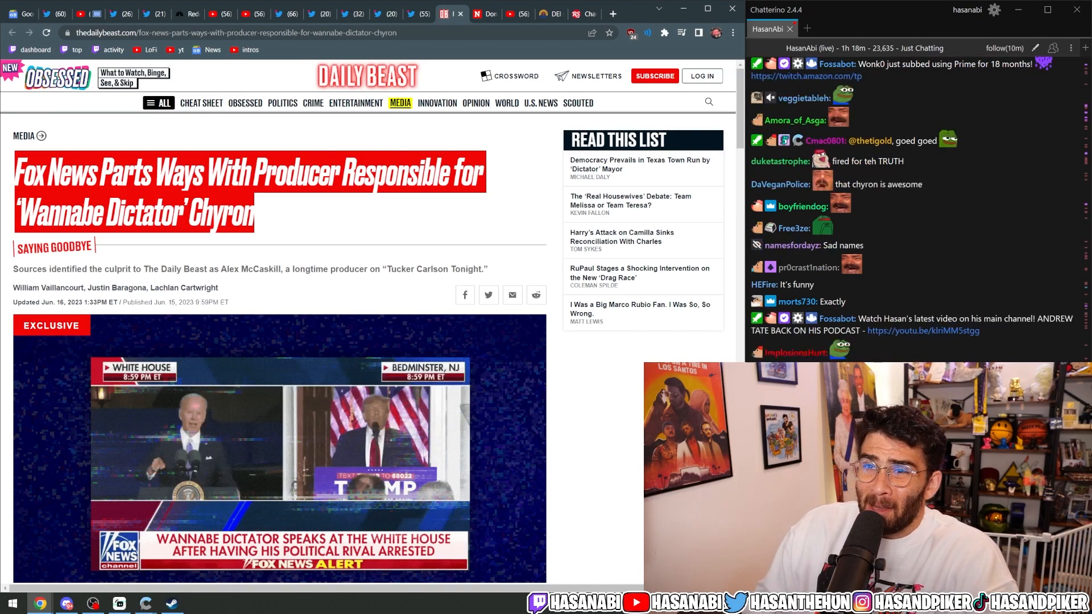
scroll("down", 3)
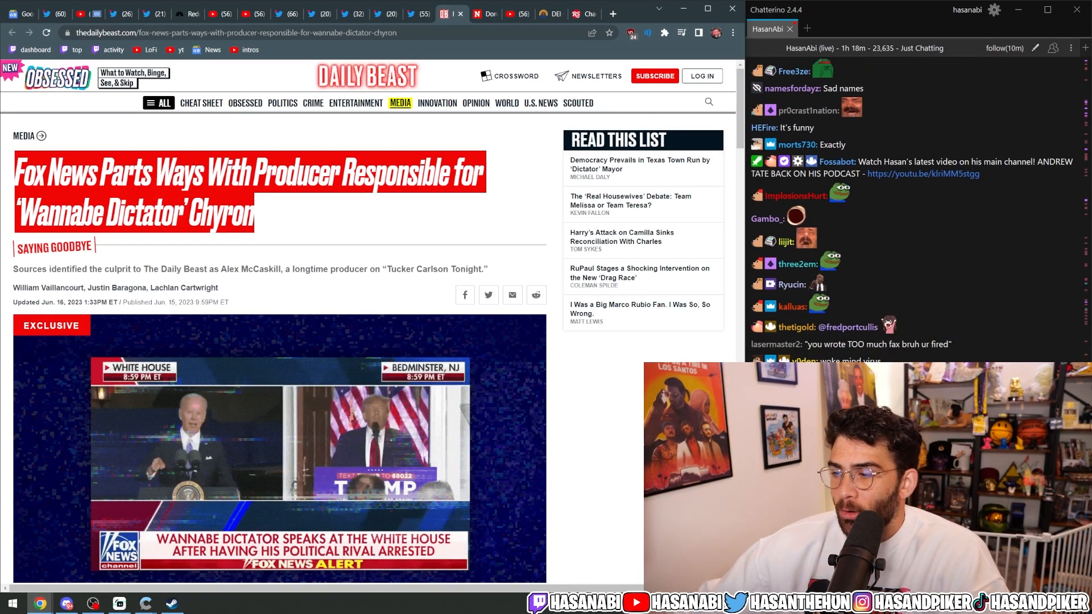
scroll("down", 3)
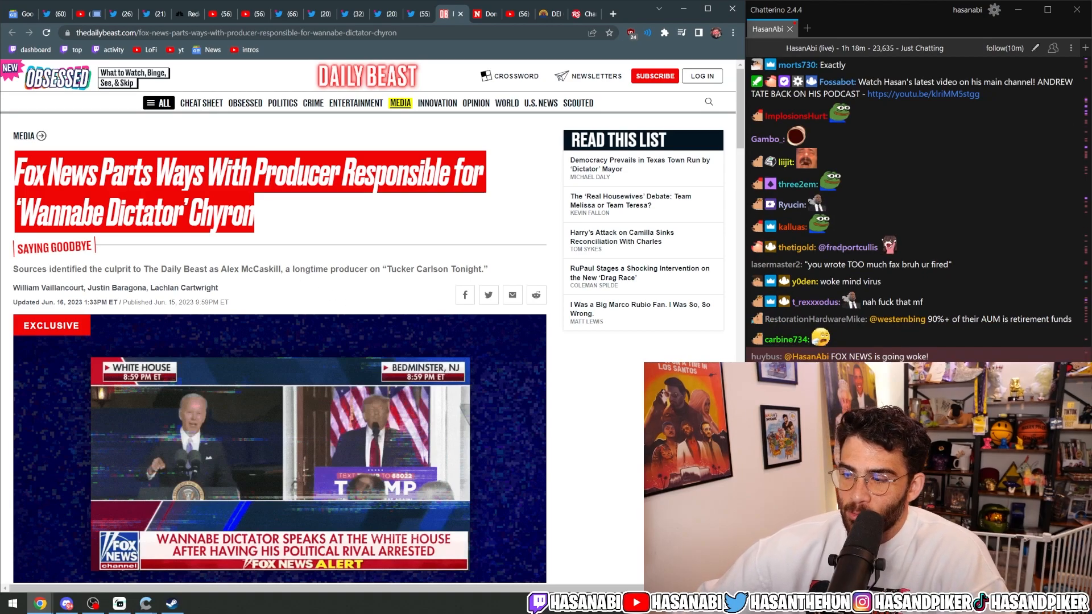
scroll("down", 3)
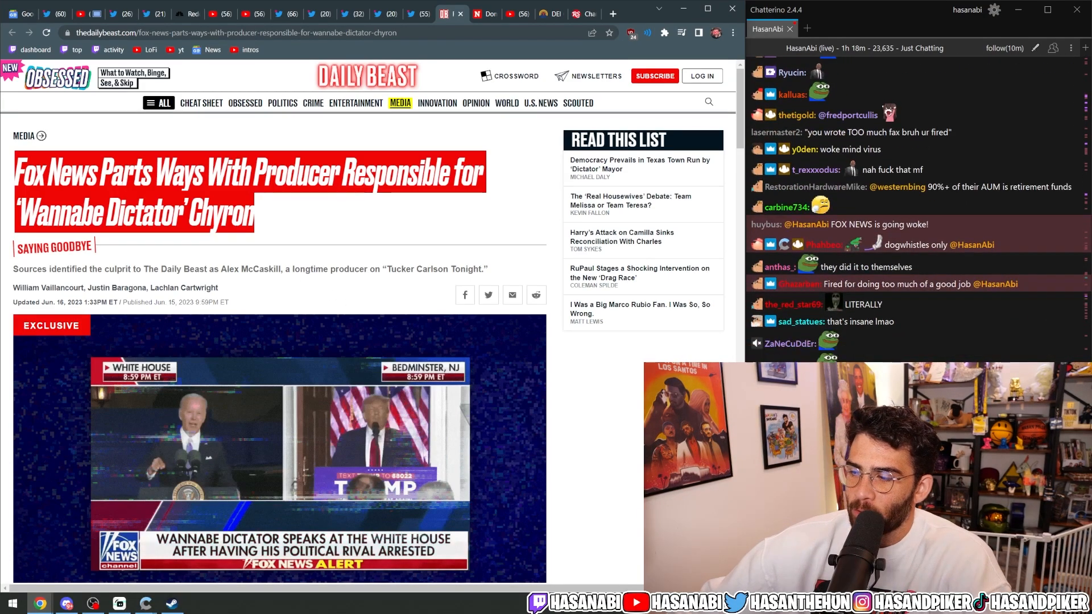
Open Justin Baragona's embedded tweet and view McCaskill's farewell photo outside Fox headquarters.
scroll("down", 3)
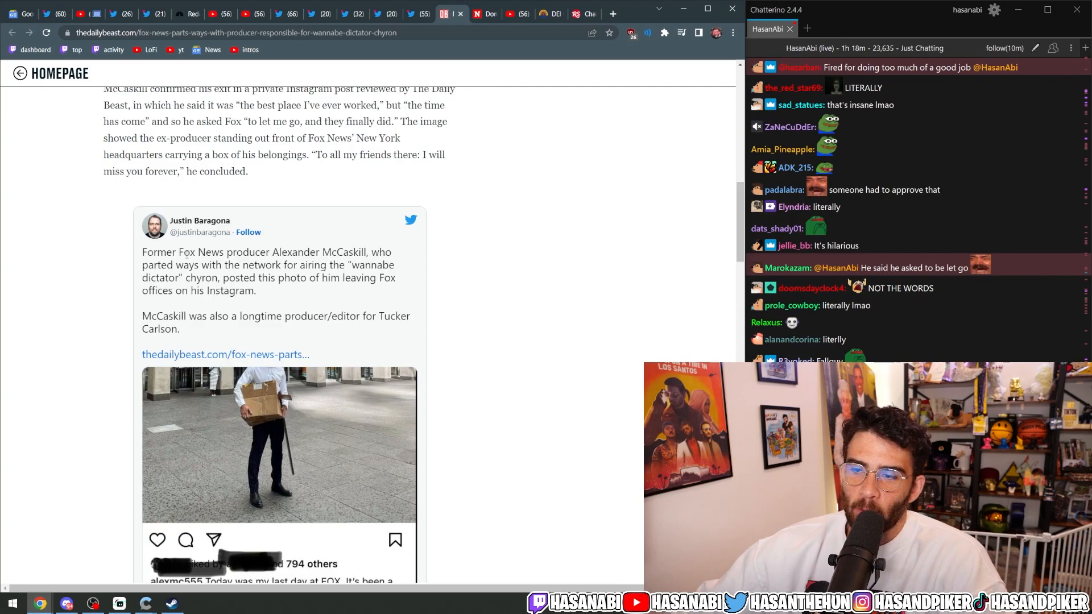
left_click_drag(183, 251, 216, 278)
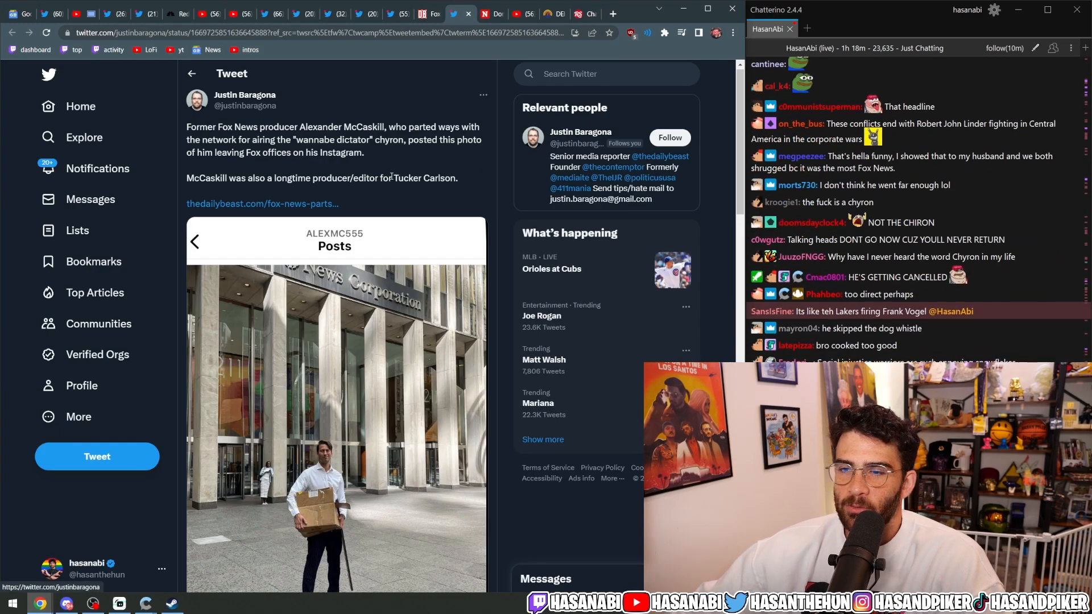
scroll("down", 3)
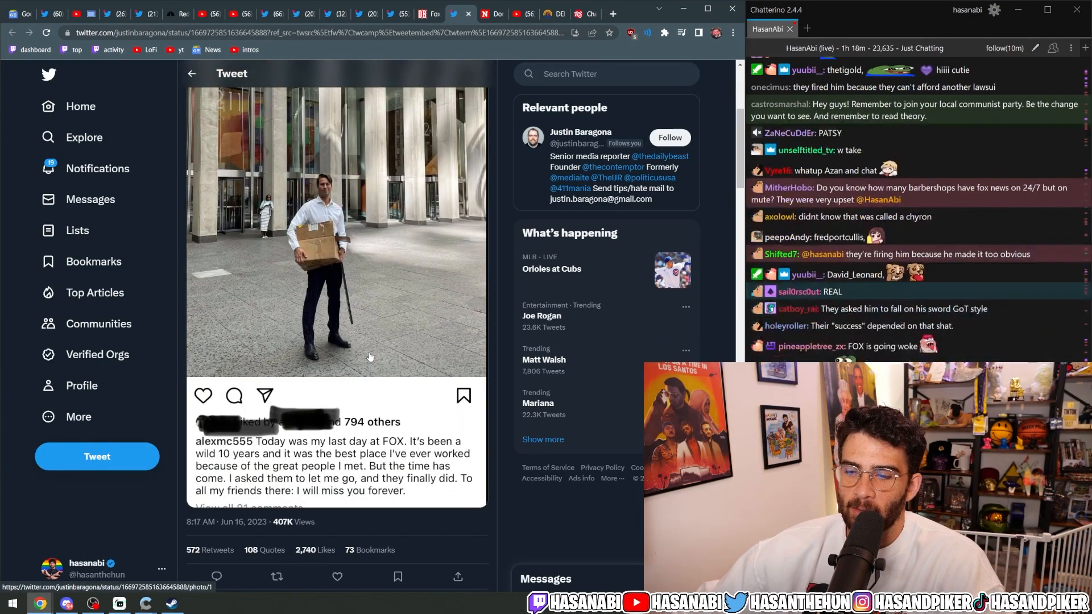
scroll("down", 3)
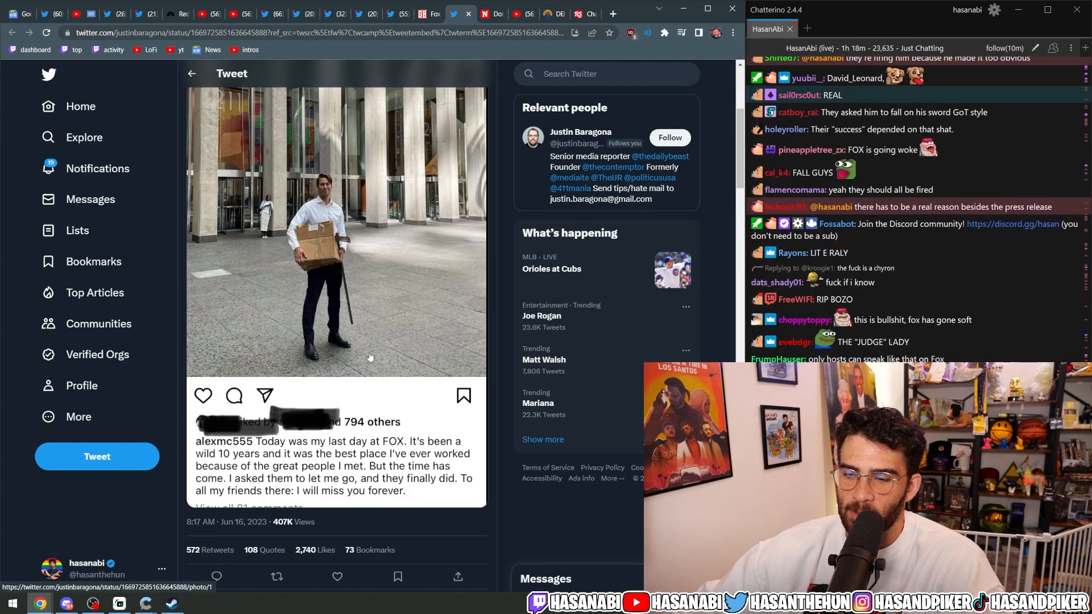
scroll("down", 3)
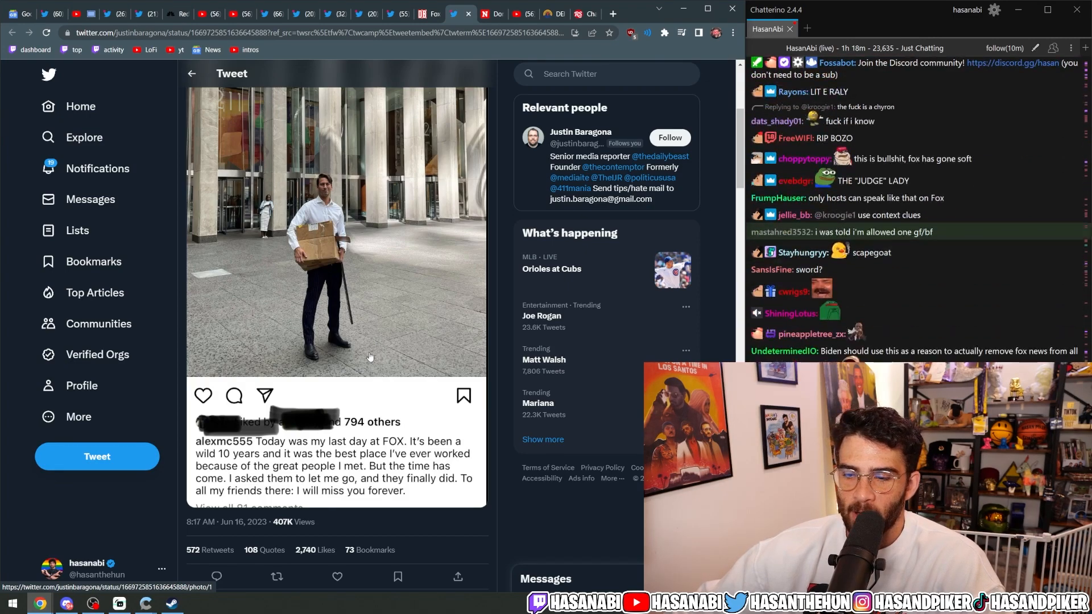
scroll("down", 3)
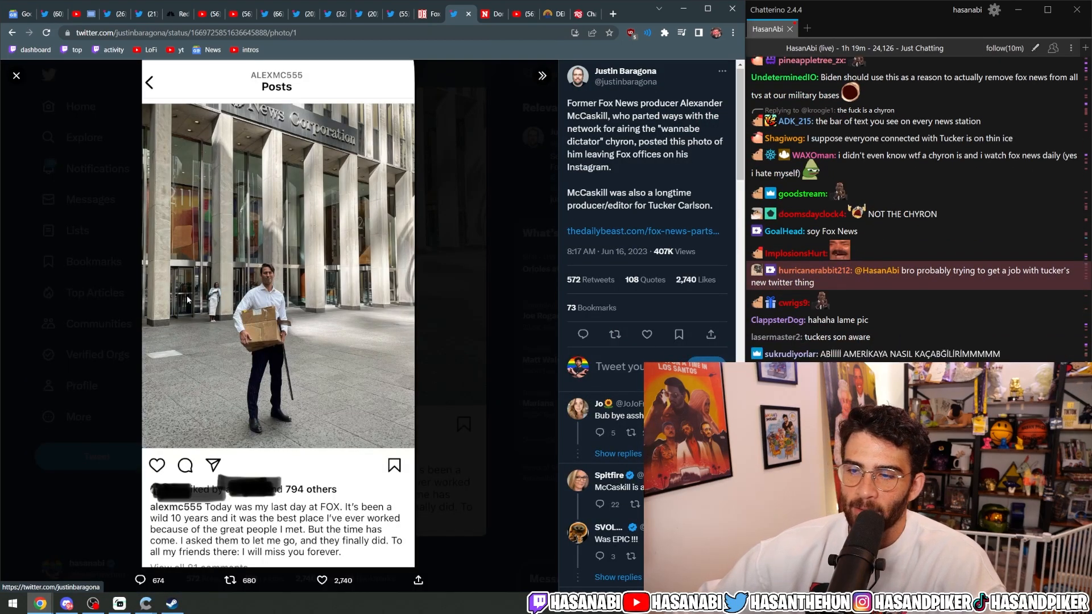
scroll("down", 3)
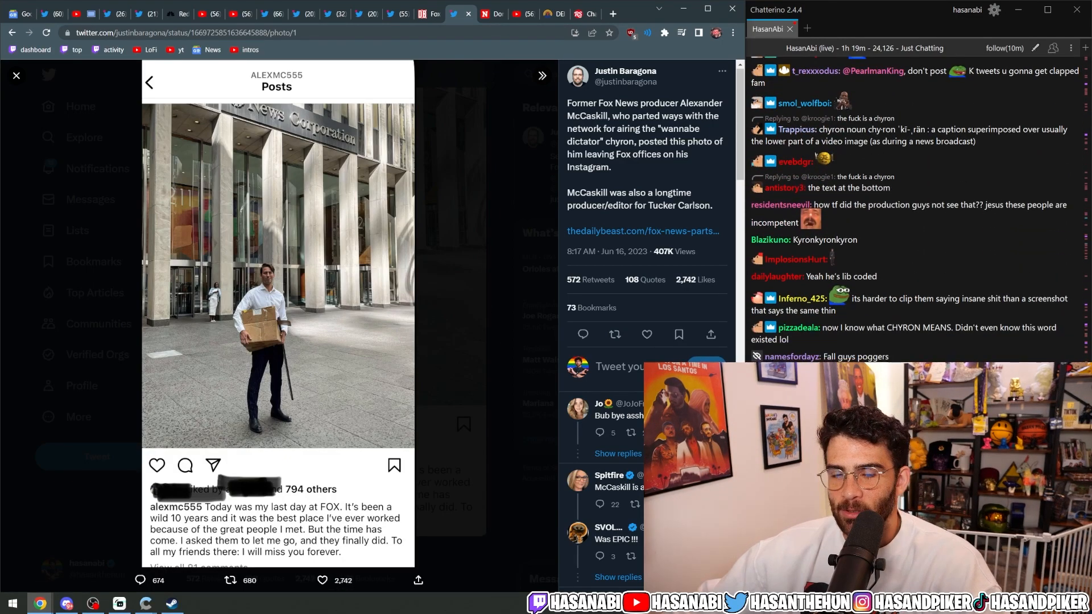
scroll("down", 3)
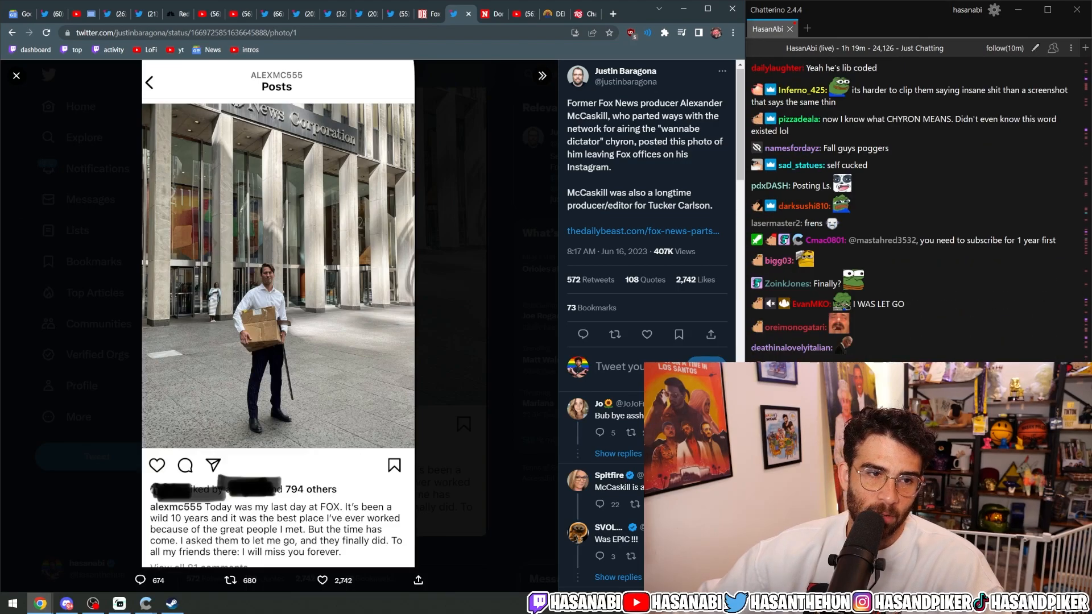
scroll("down", 3)
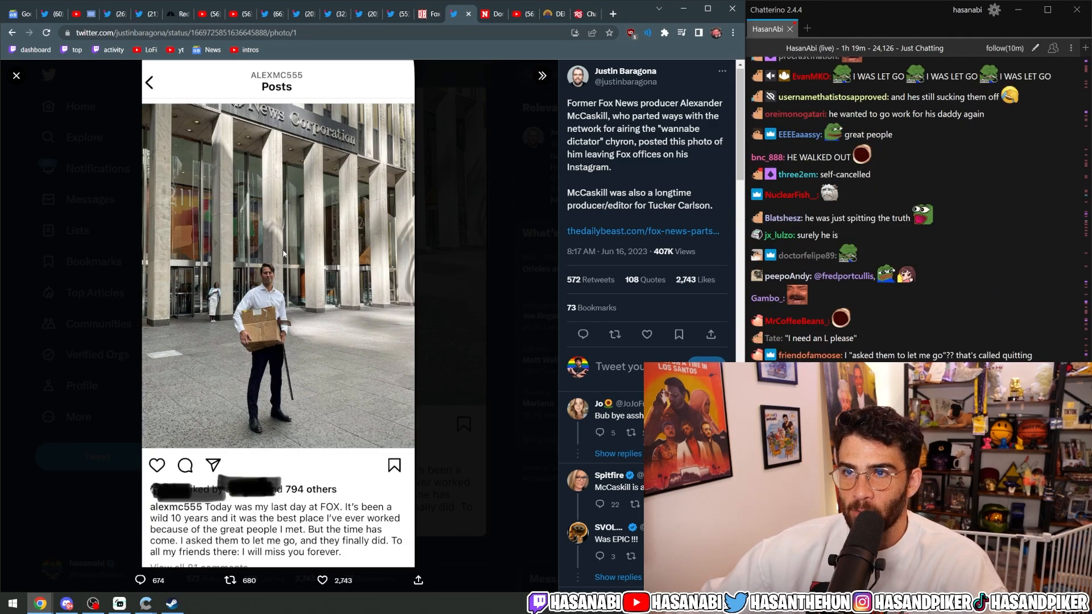
scroll("down", 3)
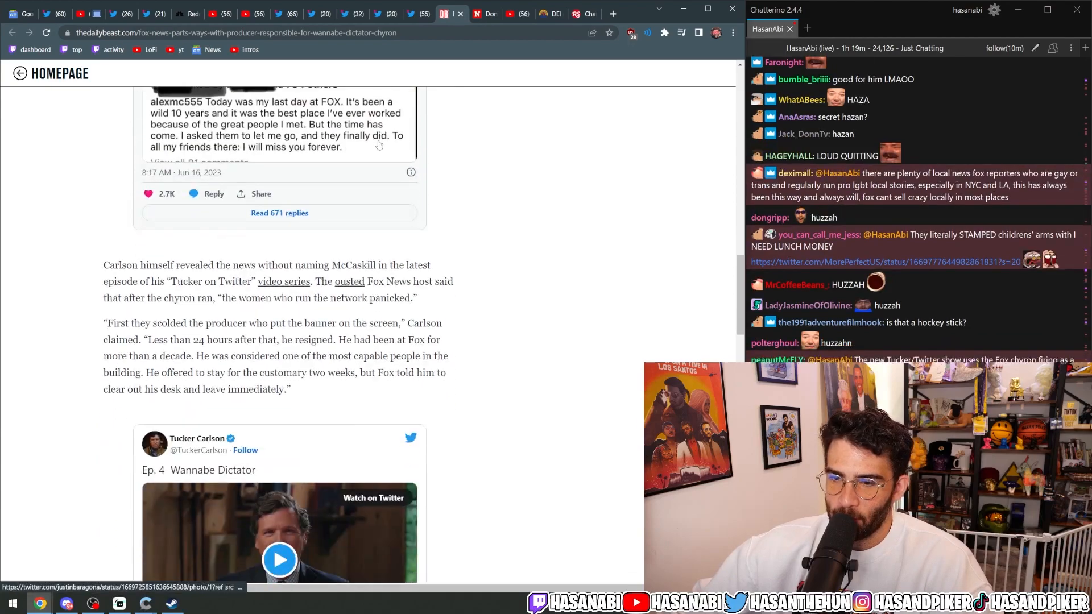
Scroll the Daily Beast article to Tucker Carlson's embedded 'Ep. 4 Wannabe Dictator' video.
scroll("down", 3)
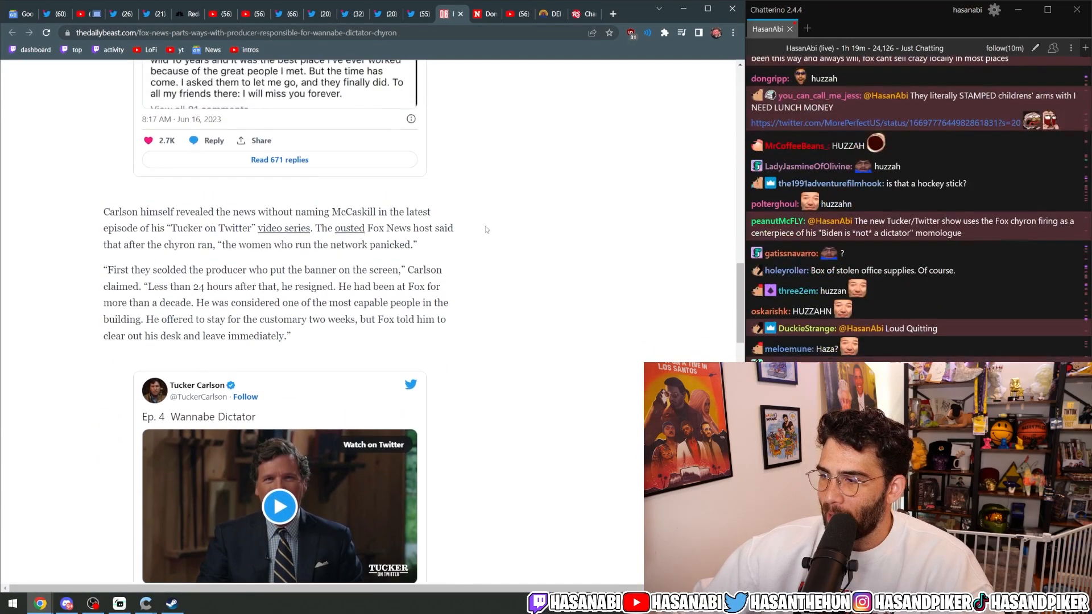